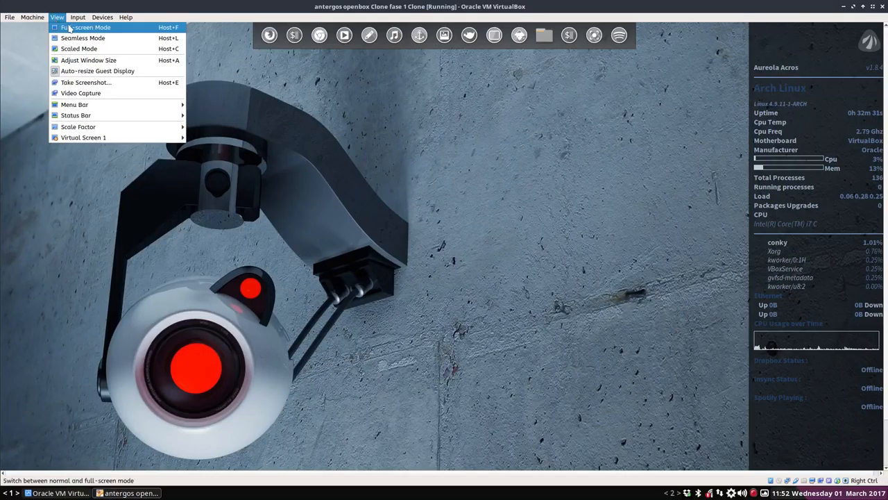
# Step: Switch the VM to full screen and reconfigure Openbox from the desktop menu
pyautogui.click(84, 27)
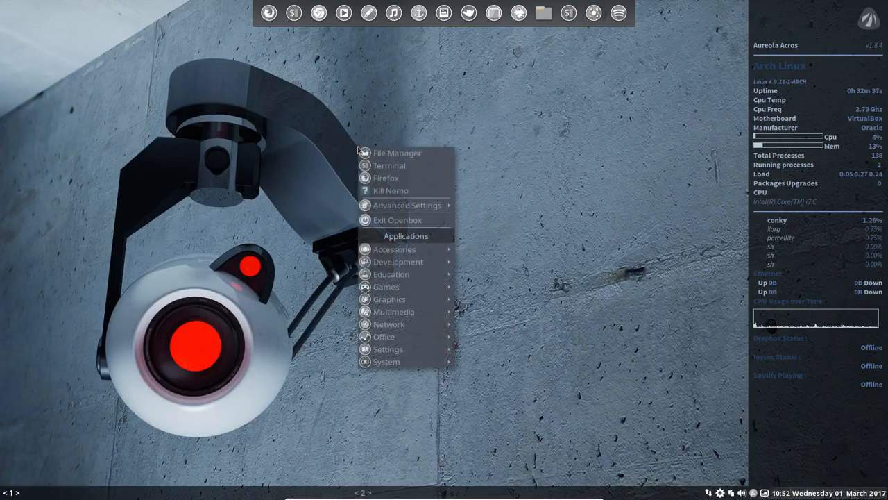
pyautogui.moveTo(407, 205)
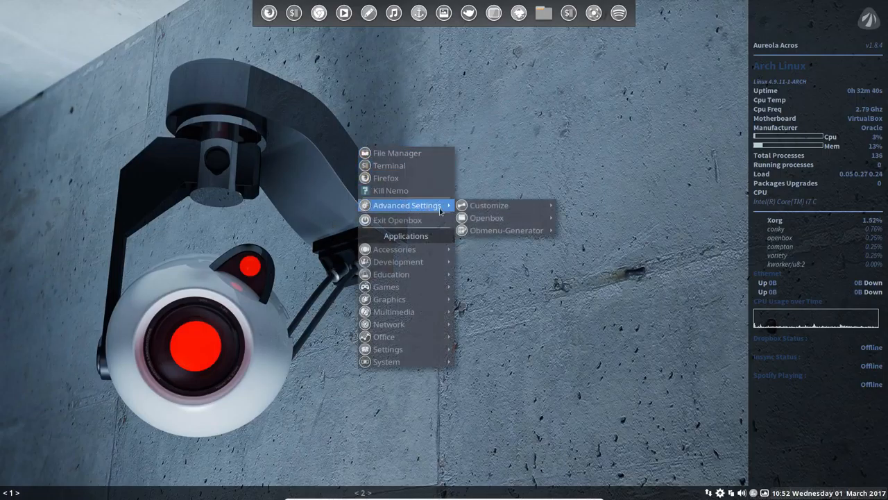
pyautogui.moveTo(507, 230)
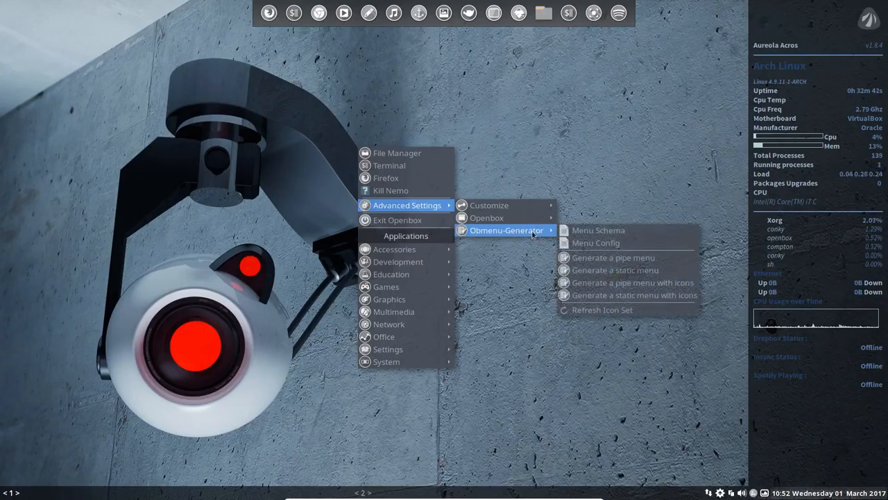
pyautogui.moveTo(598, 230)
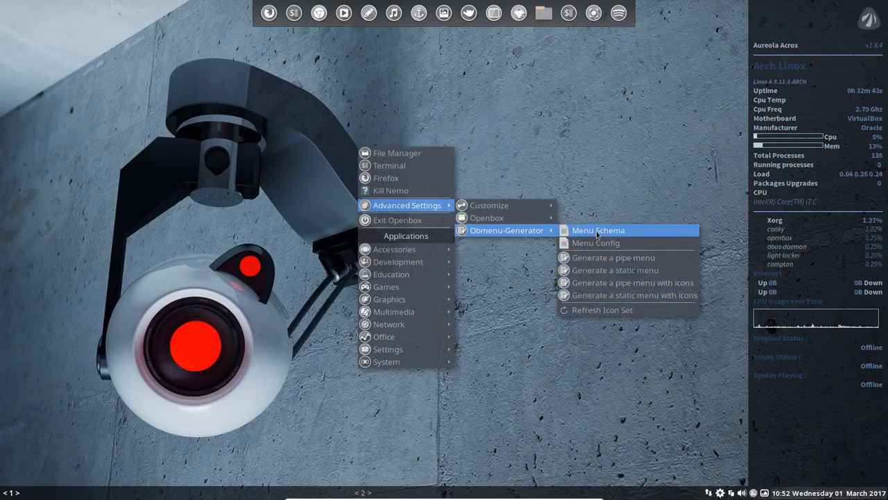
pyautogui.moveTo(610, 79)
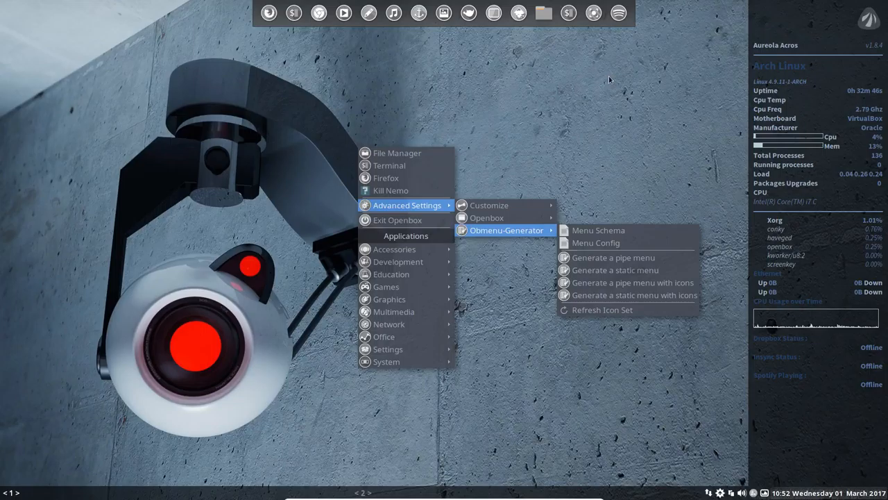
pyautogui.moveTo(590, 294)
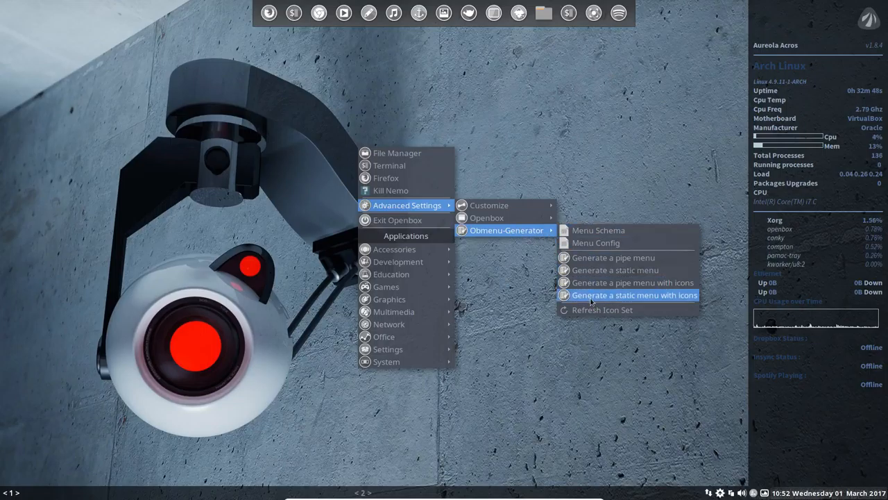
pyautogui.moveTo(486, 217)
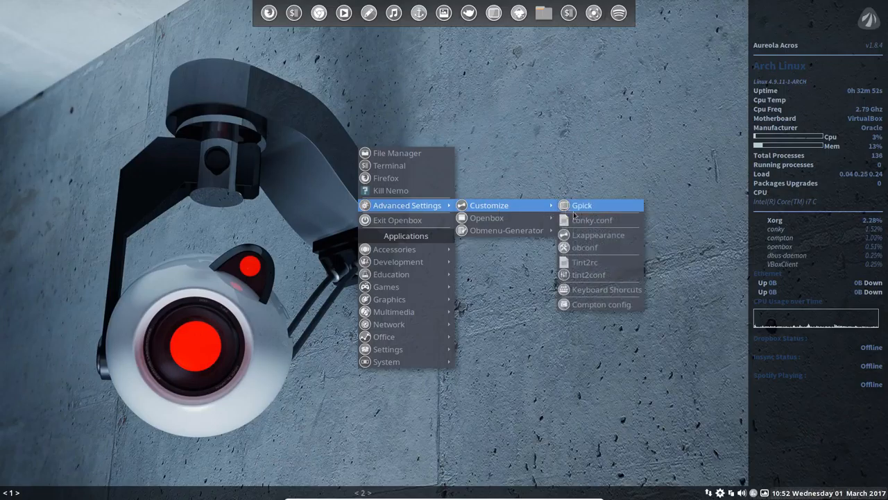
pyautogui.moveTo(589, 275)
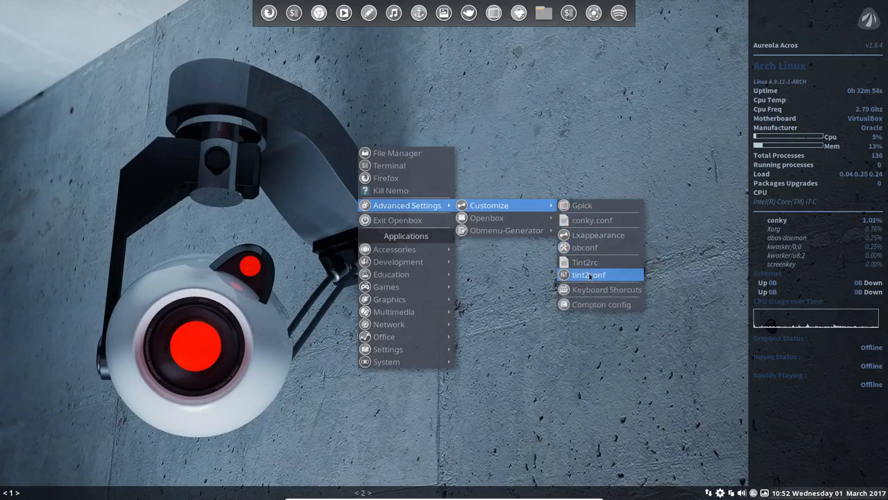
pyautogui.moveTo(485, 217)
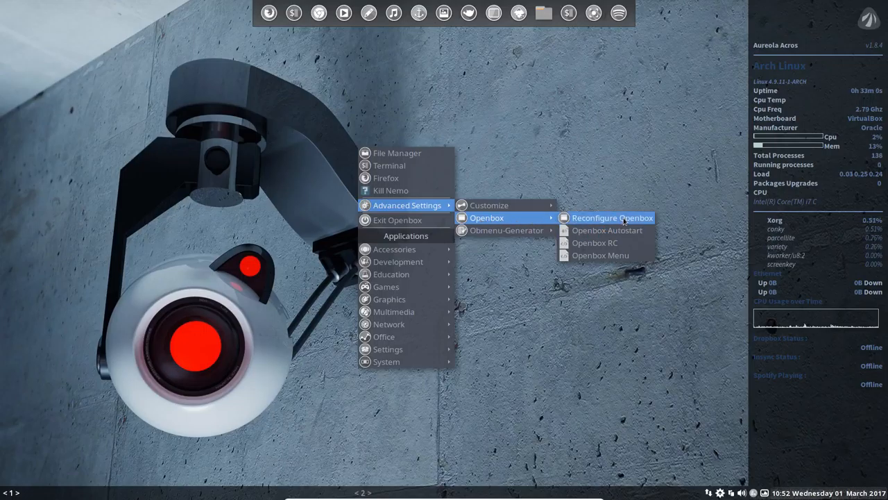
pyautogui.click(612, 216)
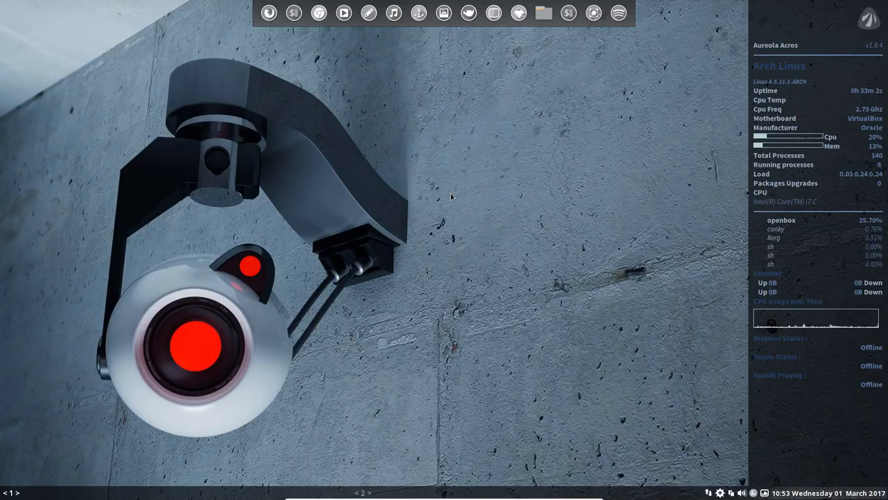
# Step: Open the Openbox autostart file from Advanced Settings > Openbox
pyautogui.rightClick(451, 197)
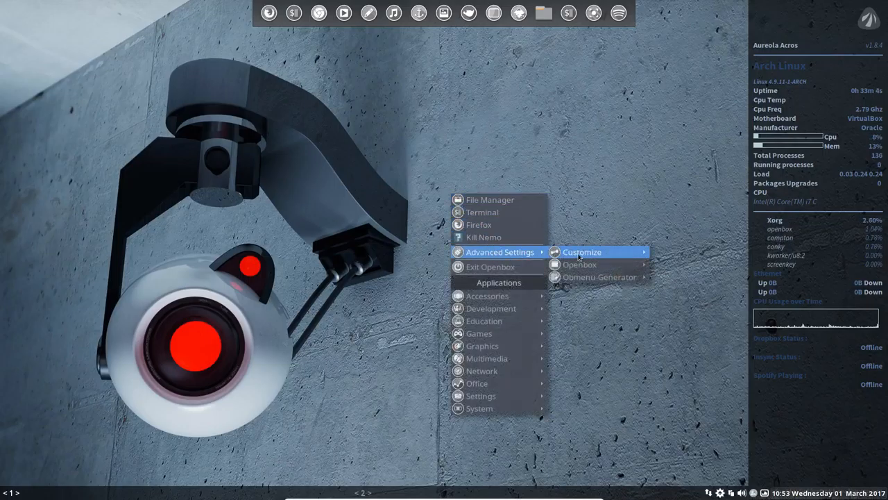
pyautogui.moveTo(580, 264)
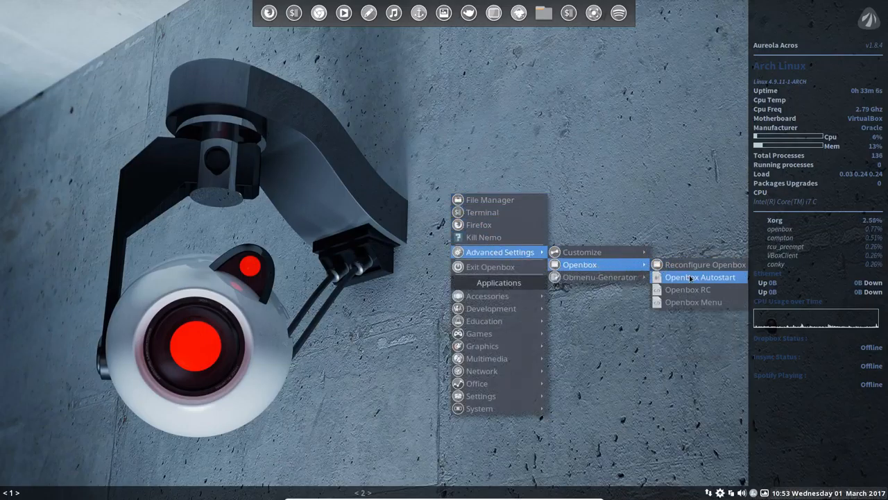
pyautogui.moveTo(694, 303)
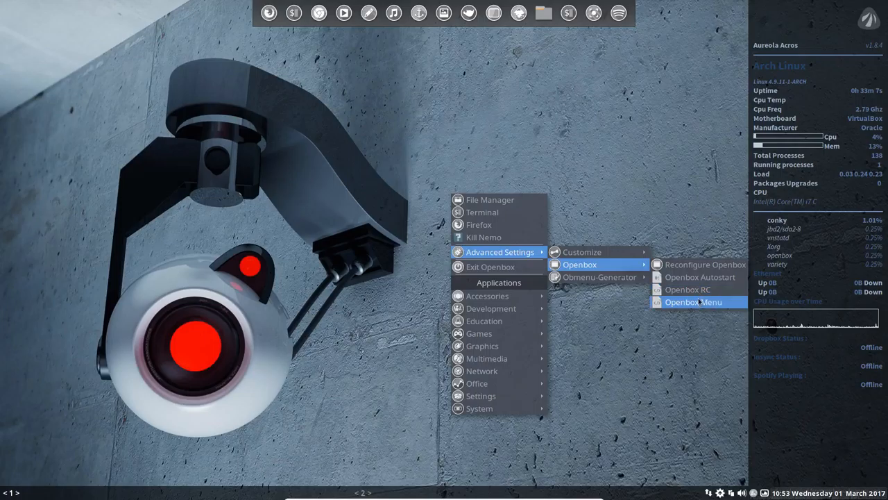
pyautogui.moveTo(700, 278)
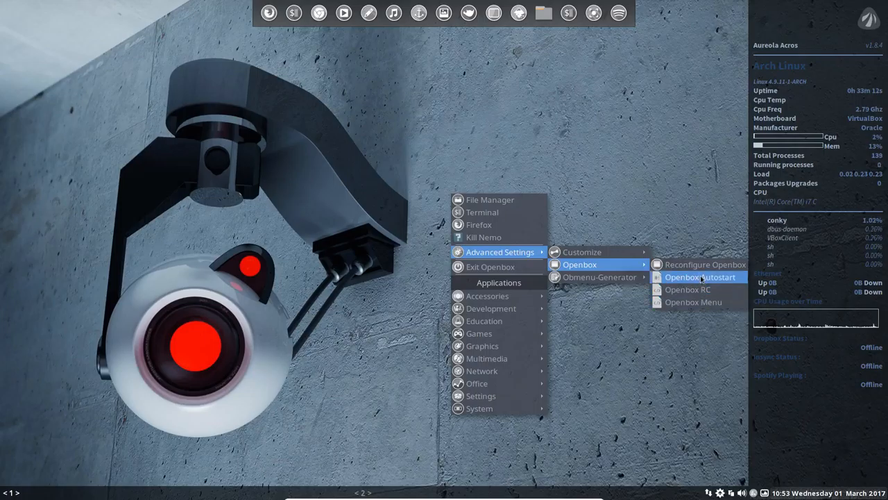
pyautogui.click(699, 277)
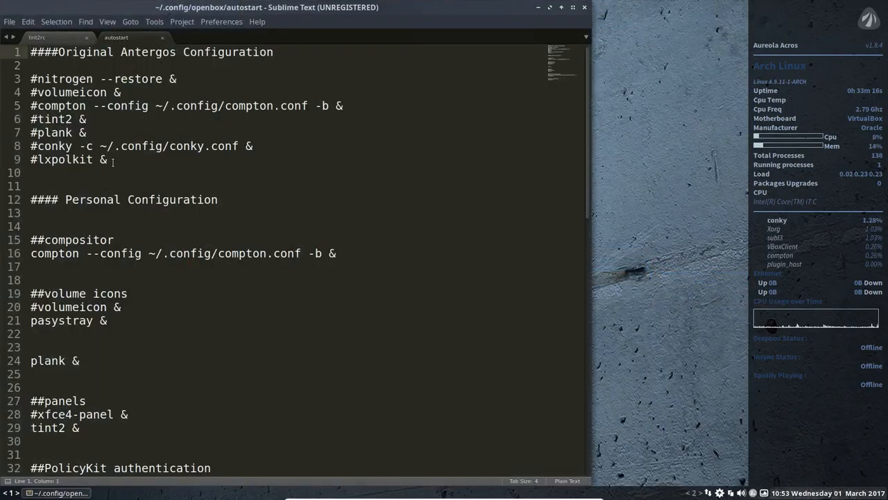
pyautogui.moveTo(31, 51); pyautogui.dragTo(108, 159)
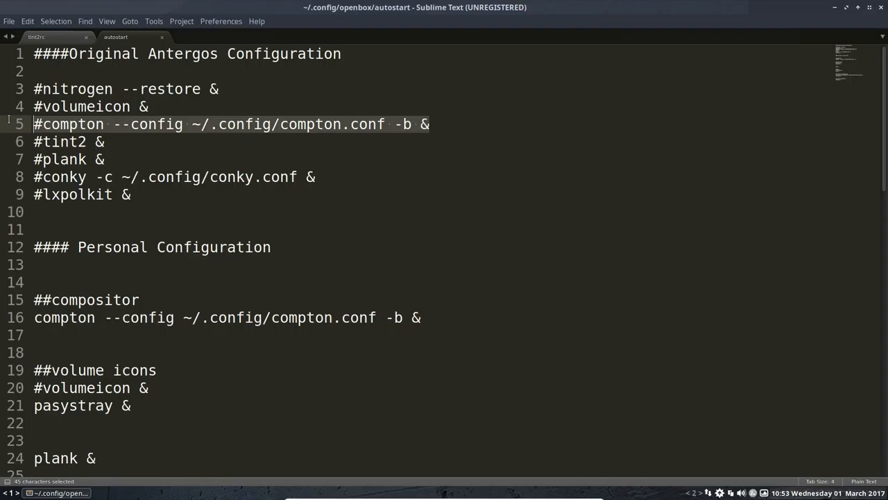
pyautogui.scroll(-3)
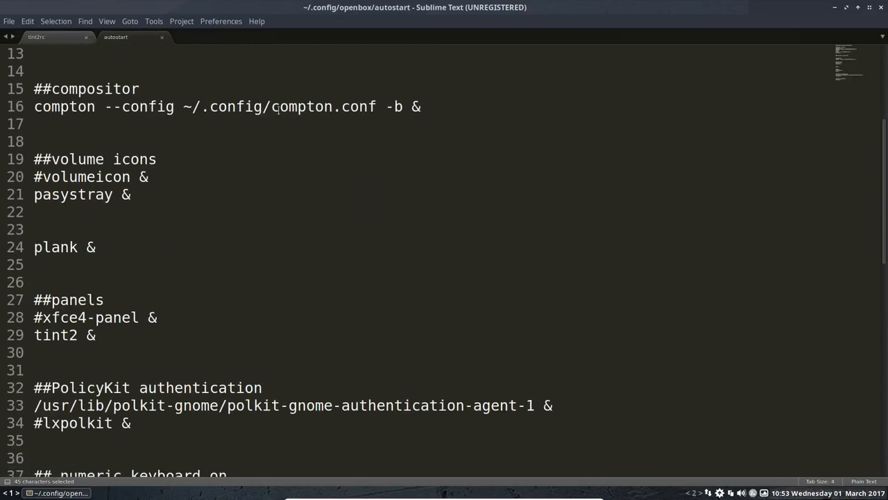
pyautogui.doubleClick(302, 105)
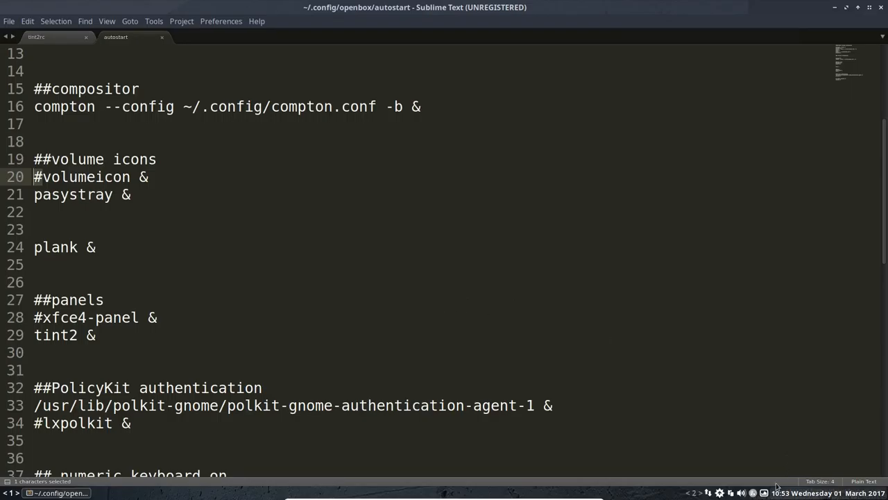
pyautogui.click(741, 492)
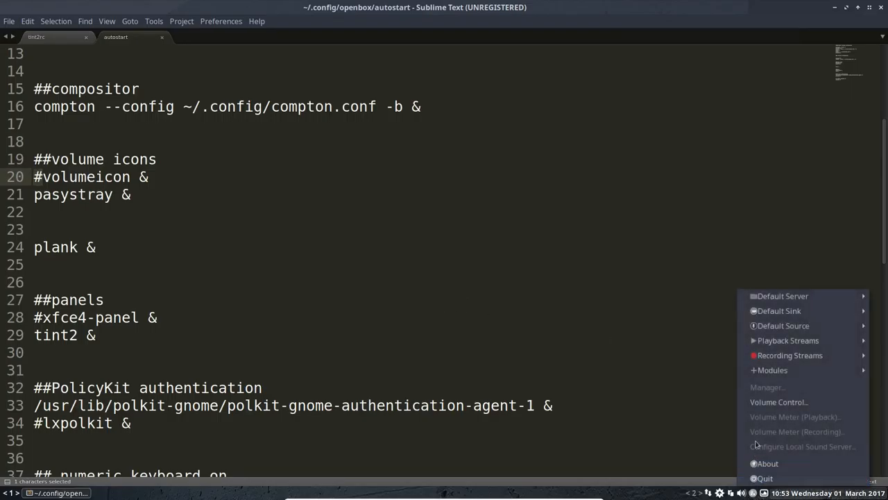
pyautogui.moveTo(778, 311)
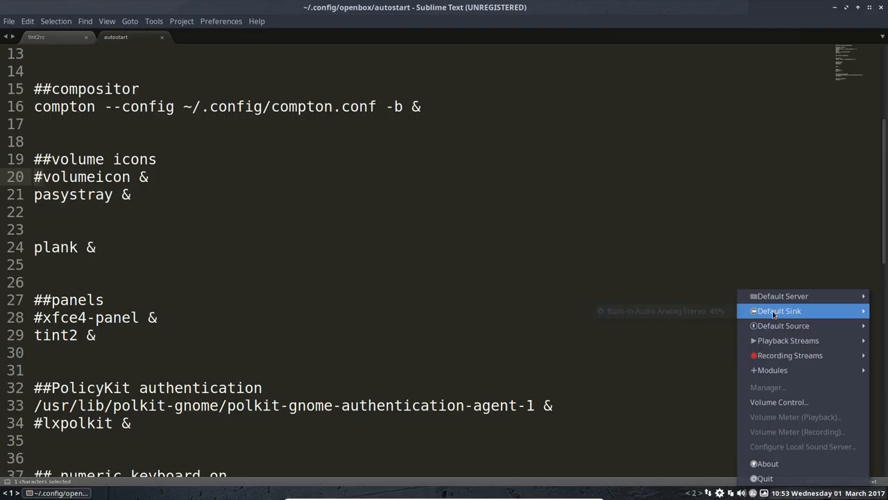
pyautogui.moveTo(788, 340)
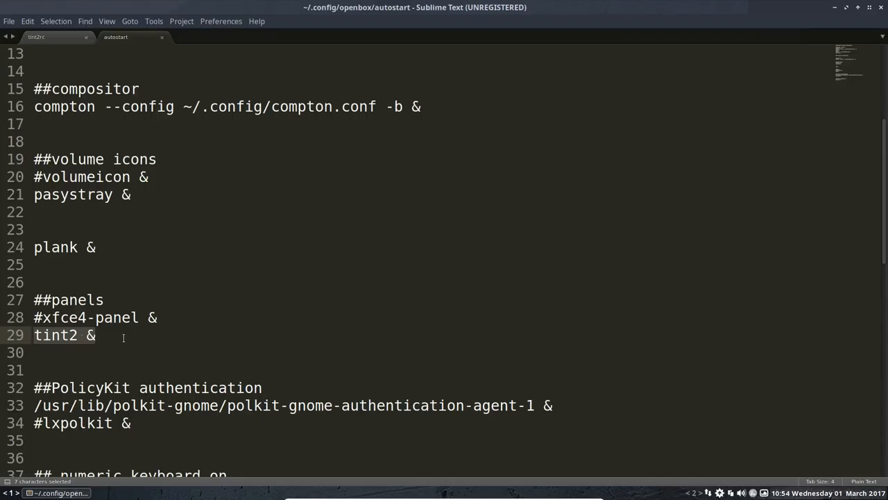
# Step: Delete the commented-out '#lxpolkit &' line from the autostart file
pyautogui.scroll(-3)
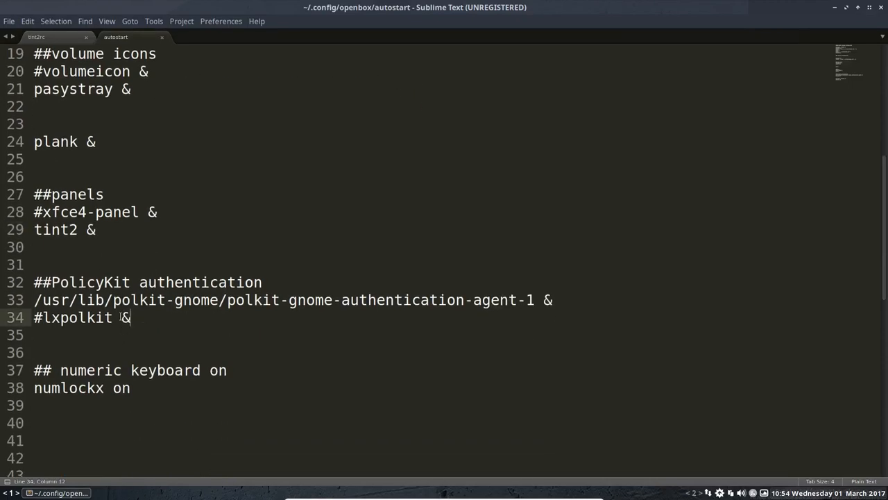
pyautogui.tripleClick(76, 316)
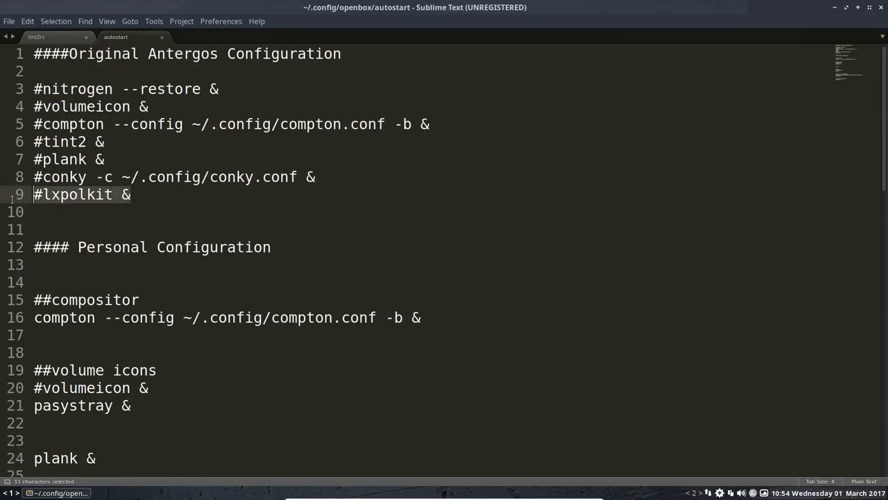
pyautogui.scroll(-3)
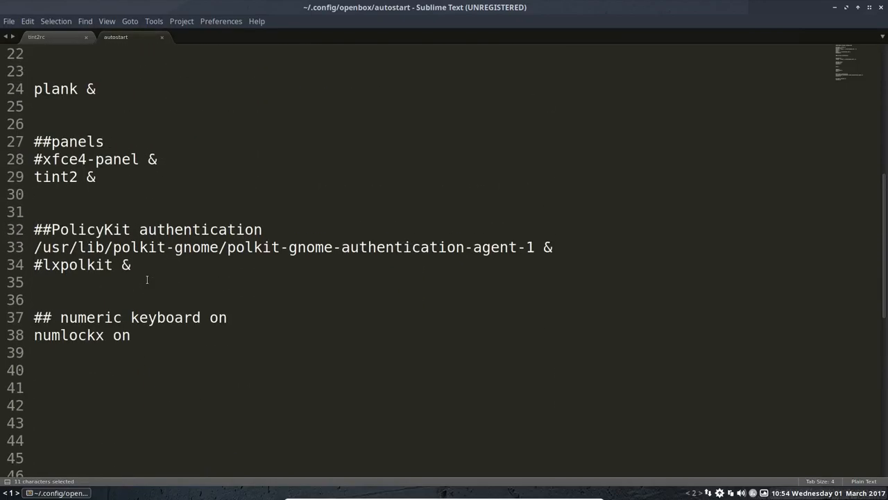
pyautogui.press('Delete')
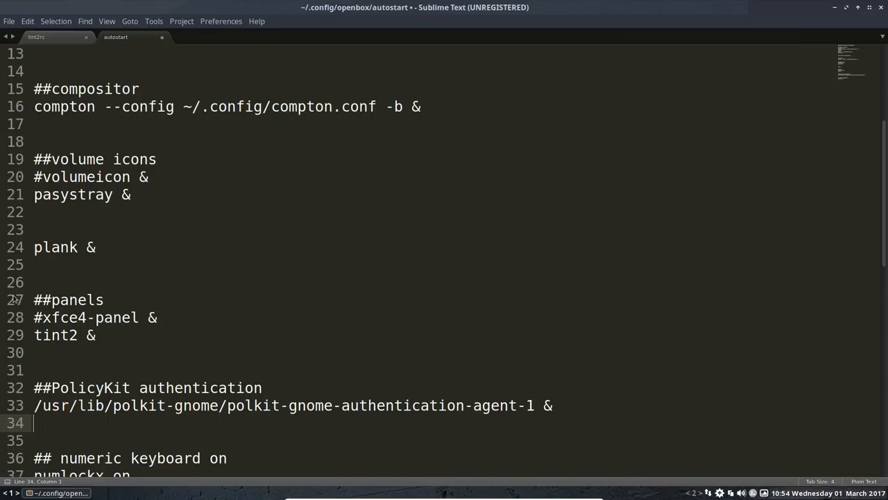
pyautogui.scroll(-3)
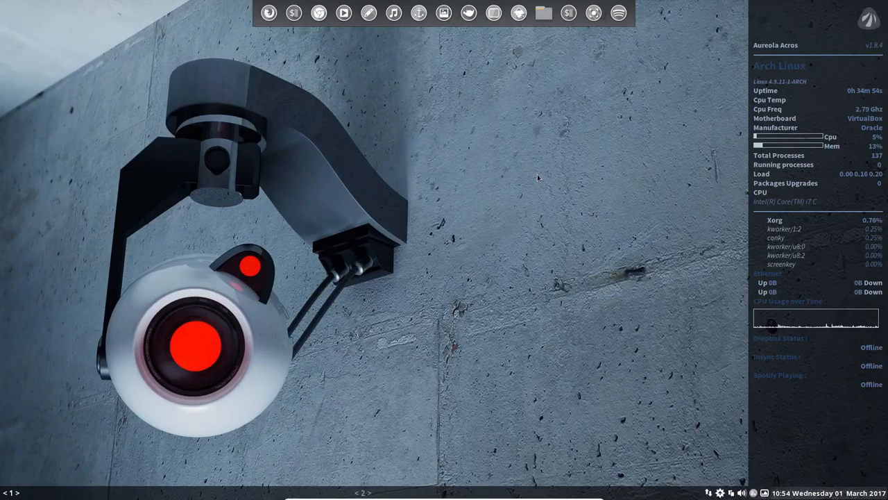
# Step: Open rc.xml via Advanced Settings > Openbox and scroll to the keybind sections
pyautogui.rightClick(539, 177)
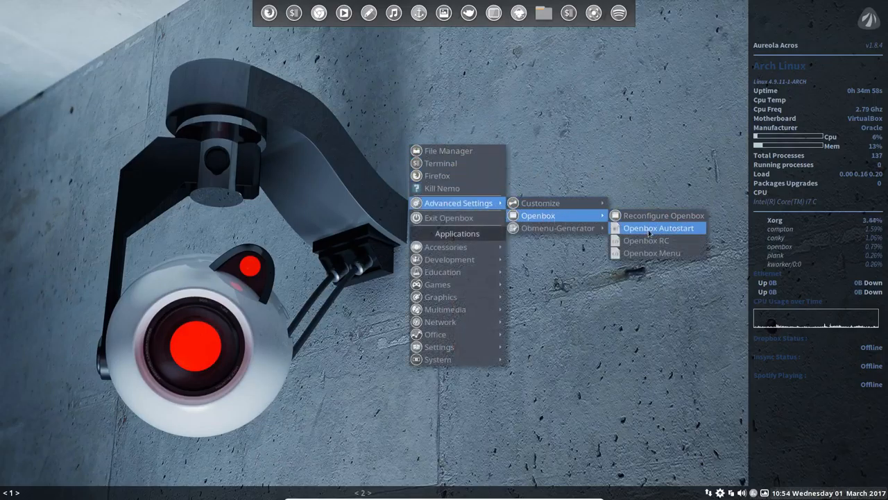
pyautogui.click(646, 240)
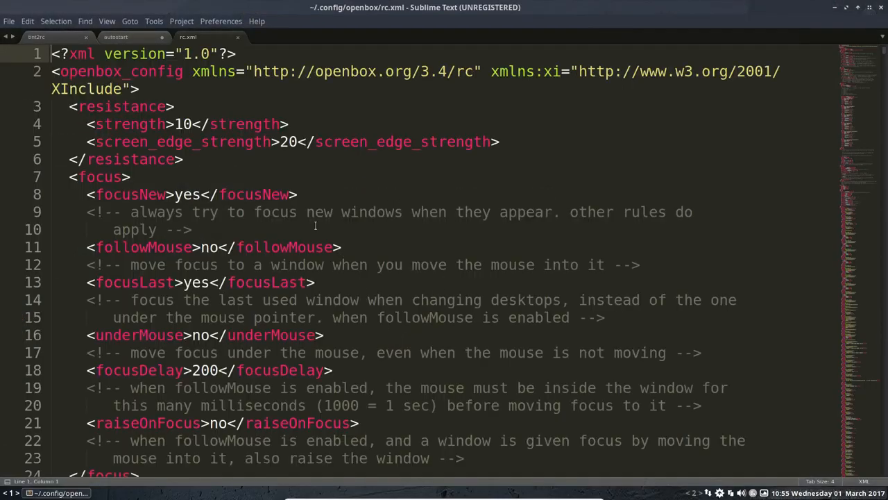
pyautogui.moveTo(209, 236)
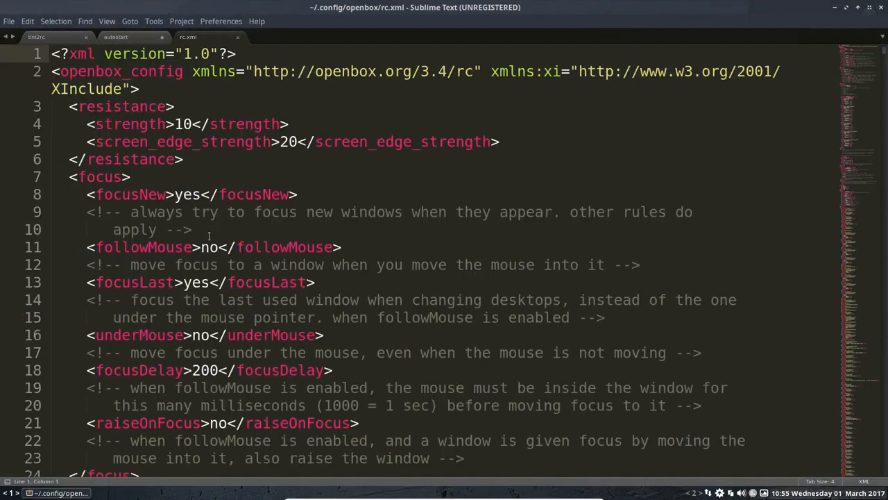
pyautogui.scroll(-3)
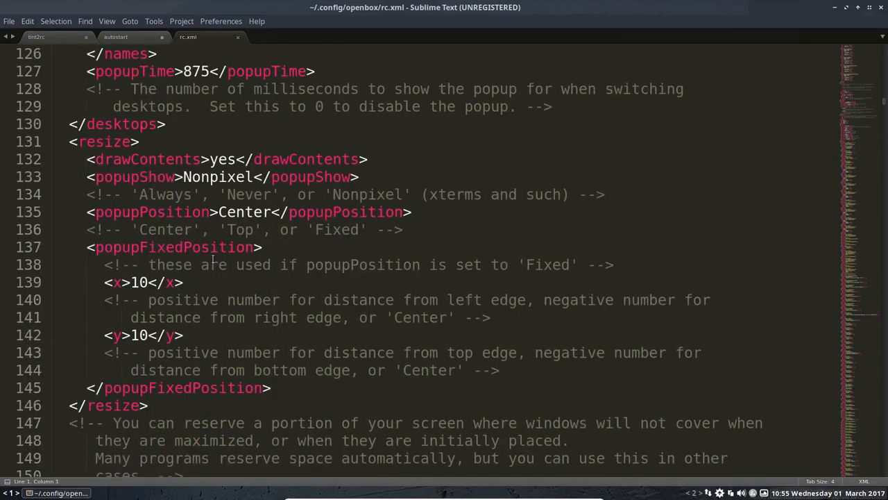
pyautogui.scroll(-3)
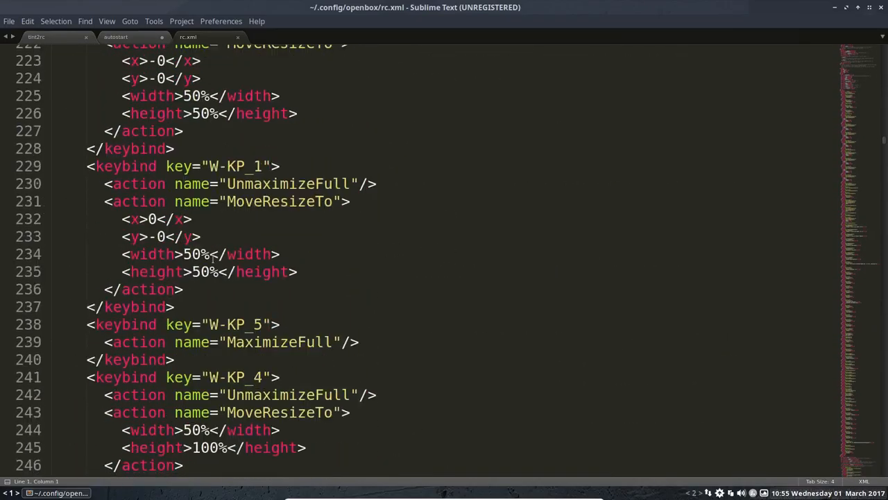
pyautogui.scroll(-3)
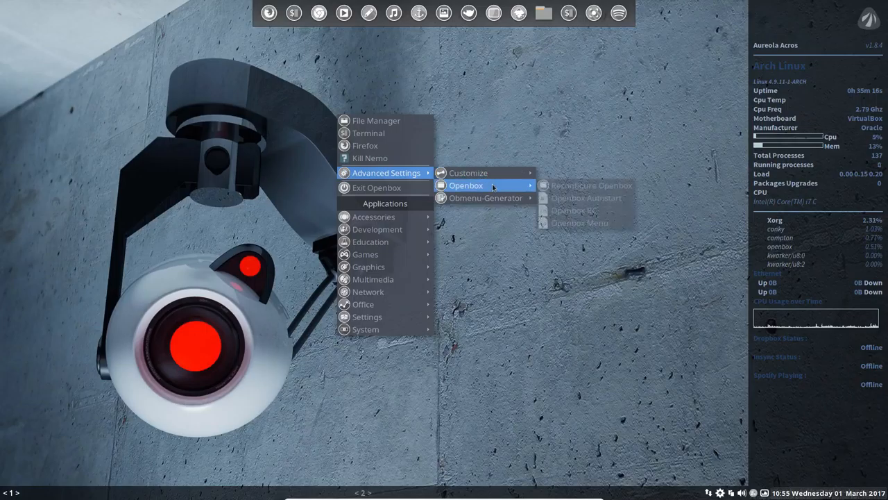
pyautogui.moveTo(586, 222)
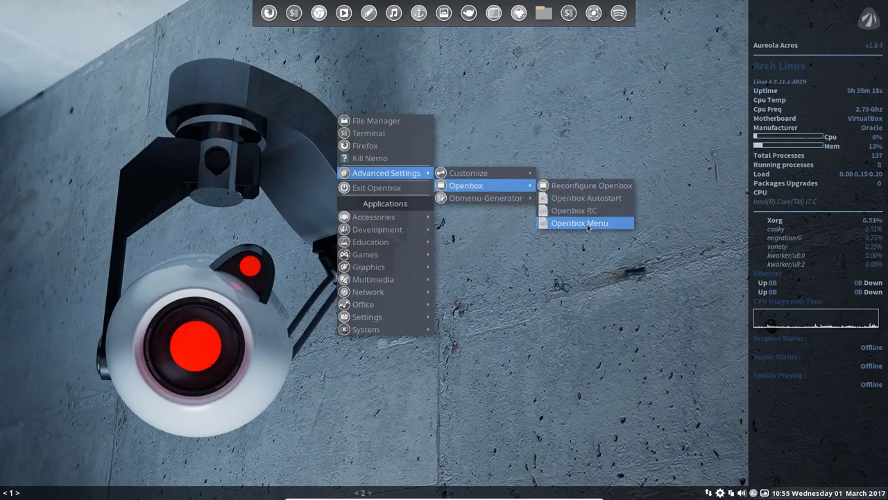
# Step: Open menu.xml from the Openbox submenu and scroll through its menu entries
pyautogui.click(580, 222)
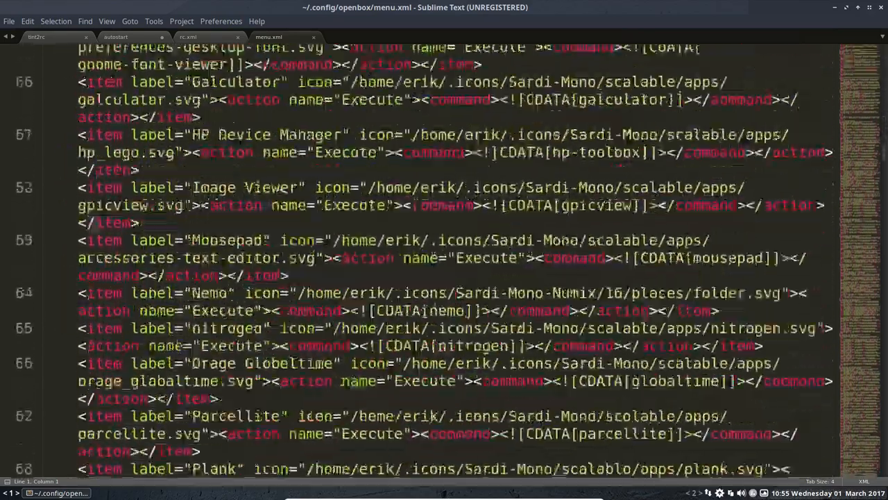
pyautogui.scroll(-3)
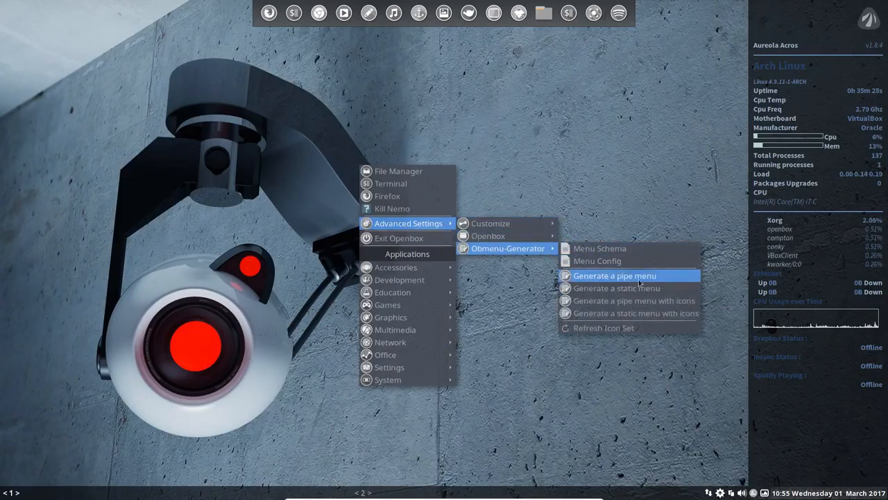
pyautogui.moveTo(632, 300)
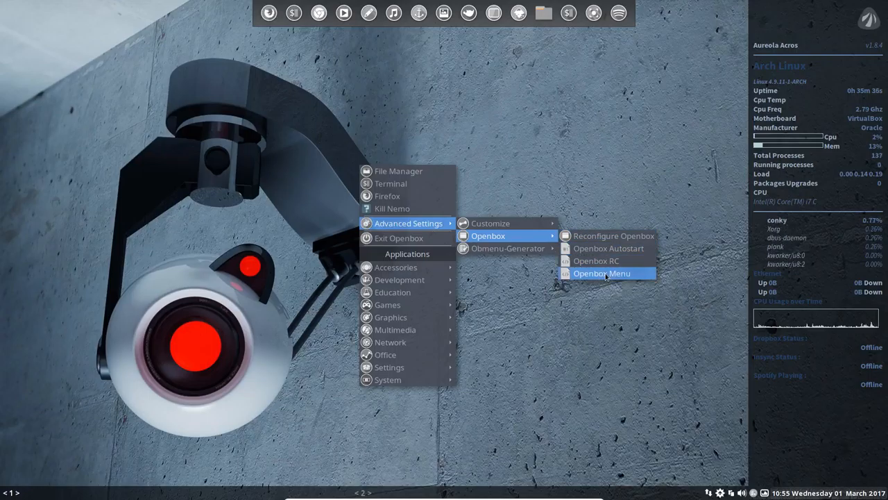
# Step: Return to rc.xml and scroll to the W-Right/W-Left edge-snapping keybinds
pyautogui.click(602, 272)
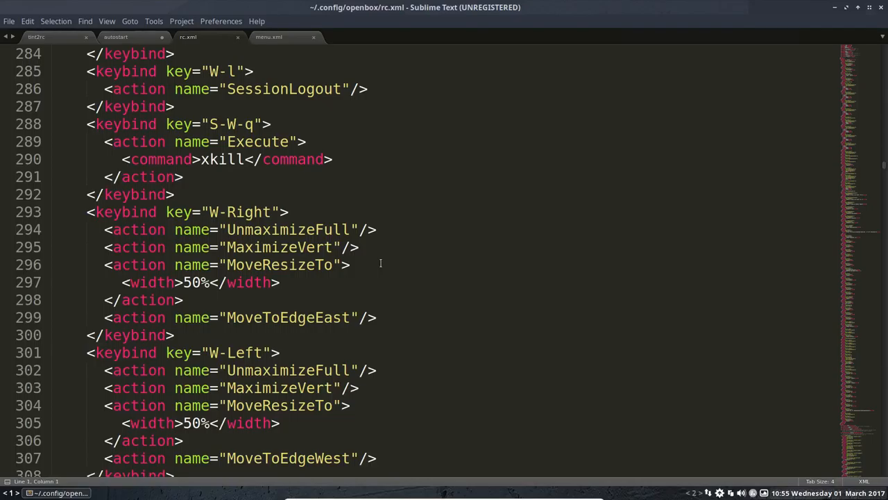
pyautogui.scroll(-3)
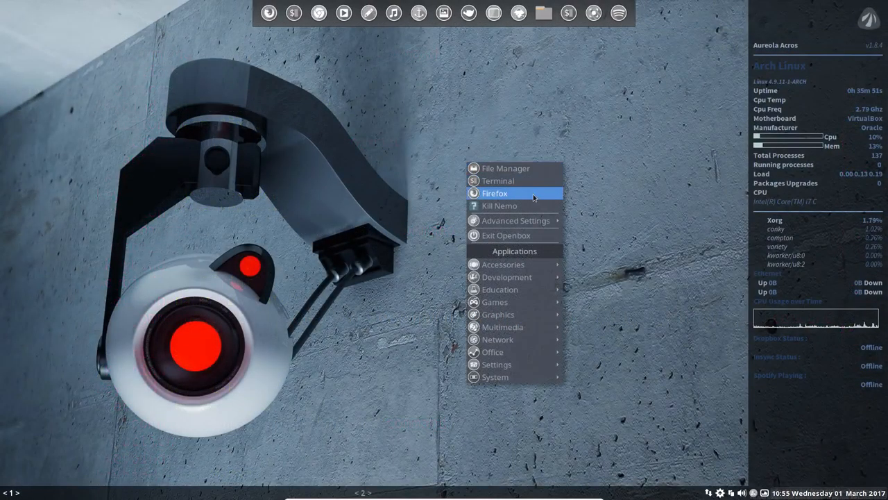
pyautogui.moveTo(516, 221)
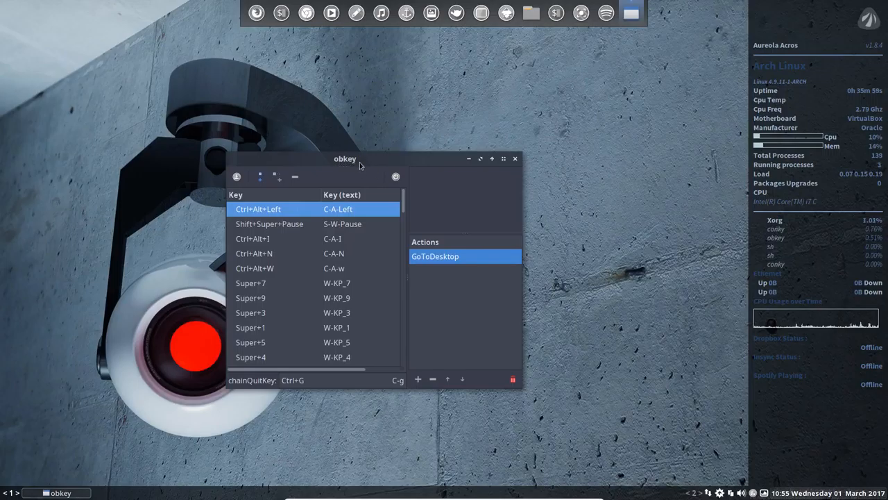
# Step: Enlarge the obkey window and snap it with Super+1 and Super+Right while browsing bindings
pyautogui.moveTo(344, 158); pyautogui.dragTo(261, 53)
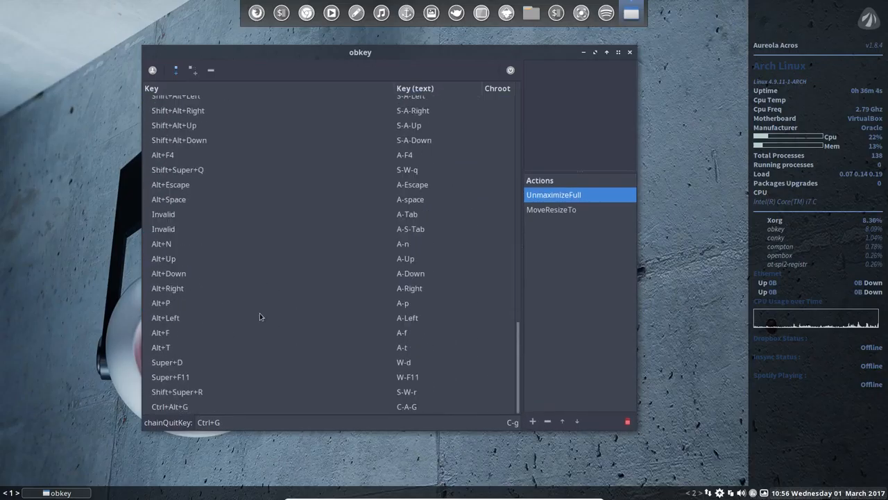
pyautogui.moveTo(426, 317)
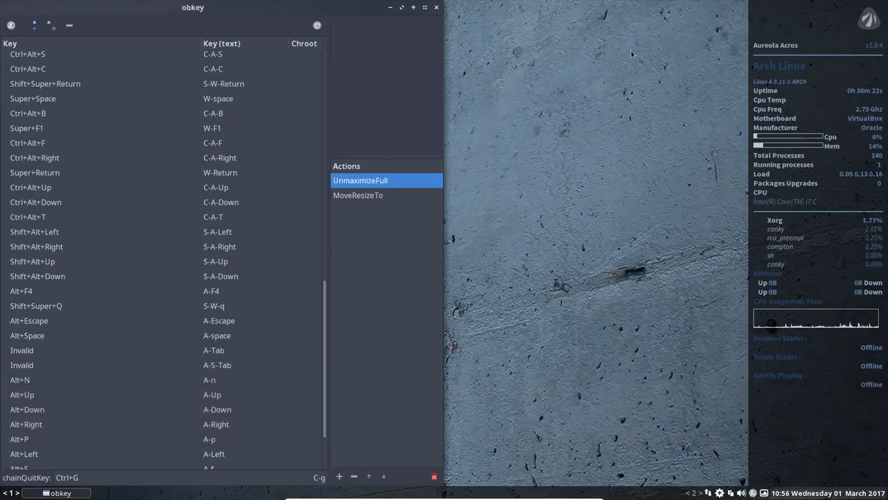
pyautogui.press('Super+1')
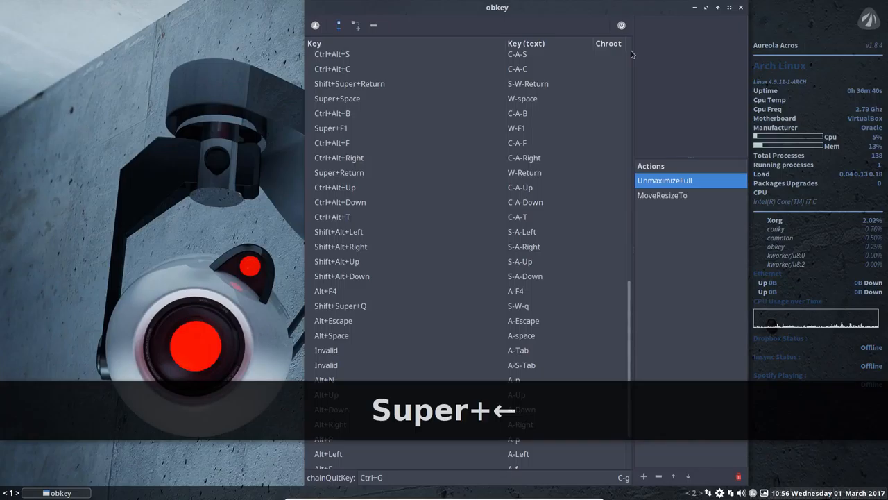
pyautogui.press('super+Right')
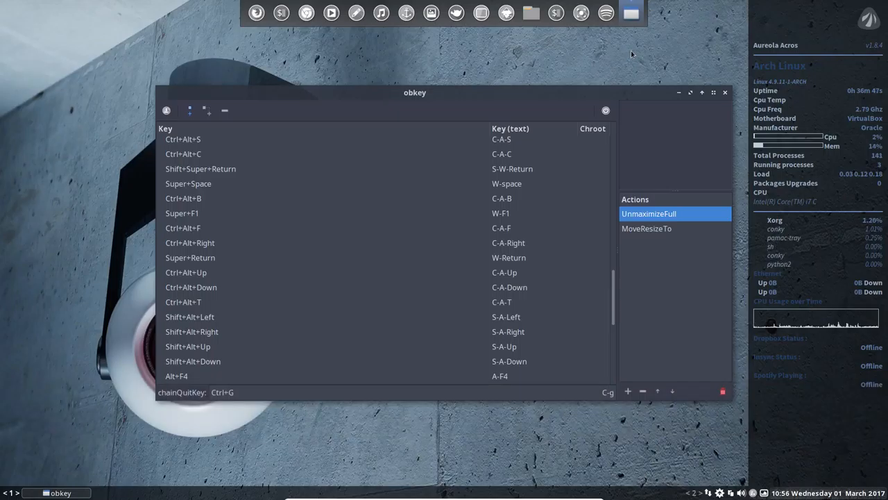
# Step: Open a terminal with Ctrl+Alt+T and toggle it with Super+Return
pyautogui.press('ctrl+alt+t')
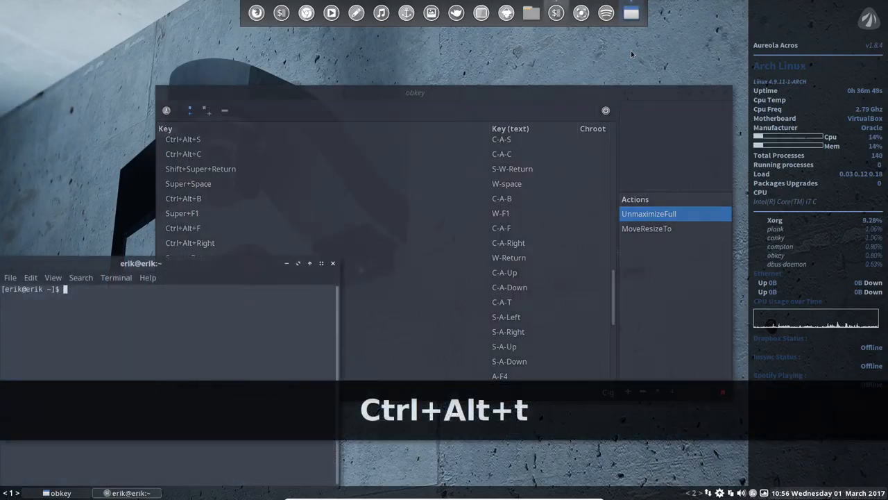
pyautogui.press('Super+Return')
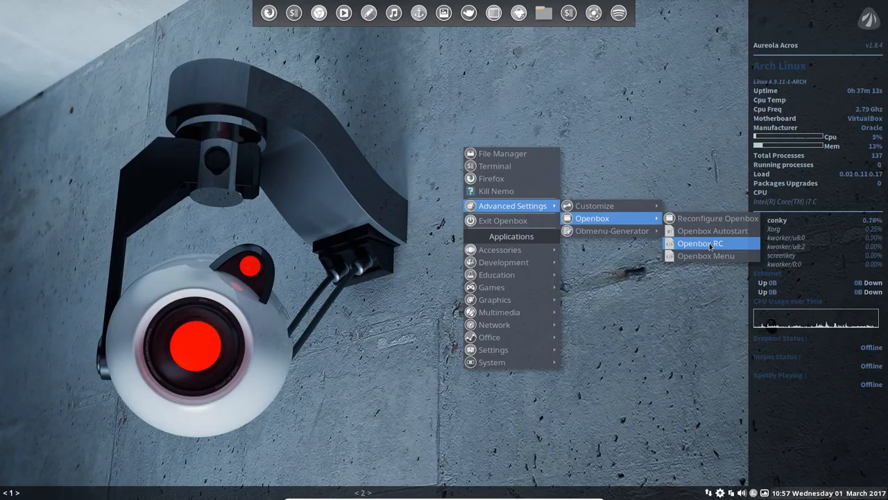
pyautogui.moveTo(594, 205)
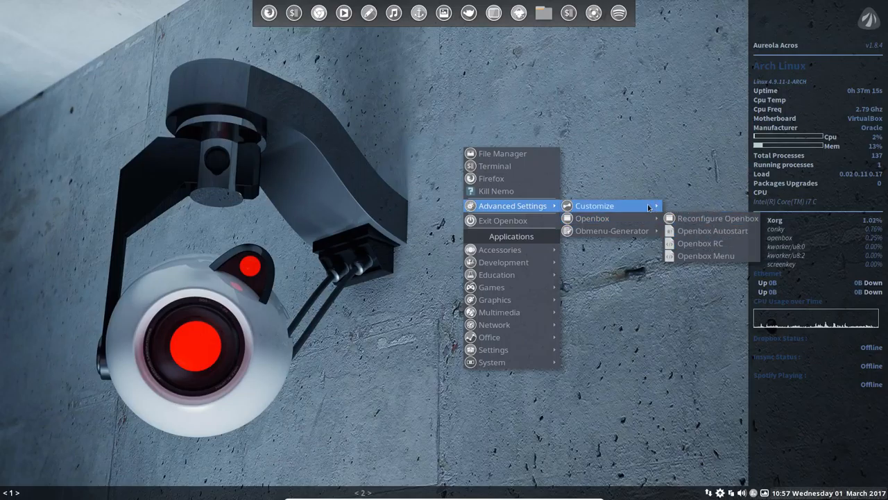